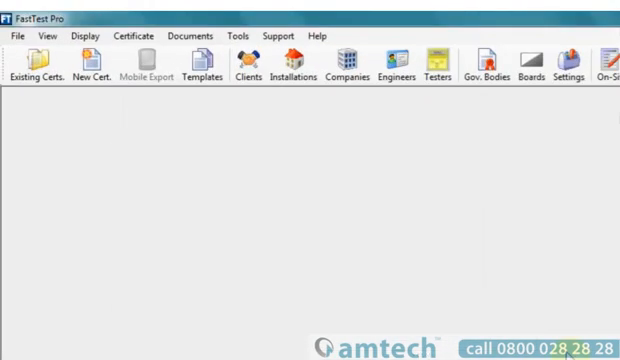
mouse_move(410, 136)
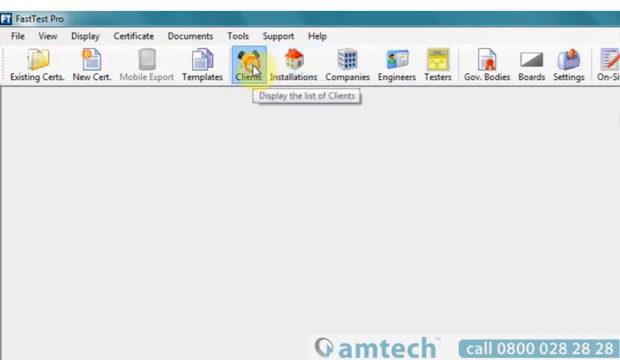
Browse the Clients, Companies and Installations lists, then save a client's edited details.
click(248, 56)
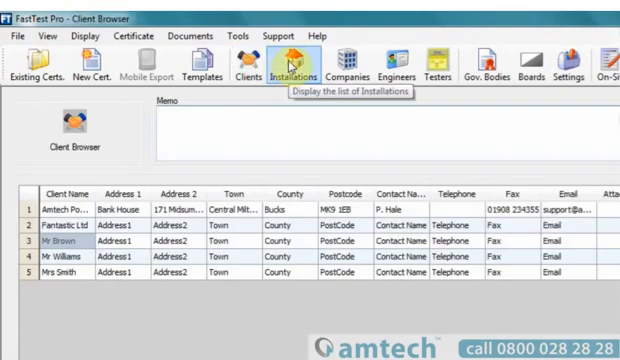
click(346, 64)
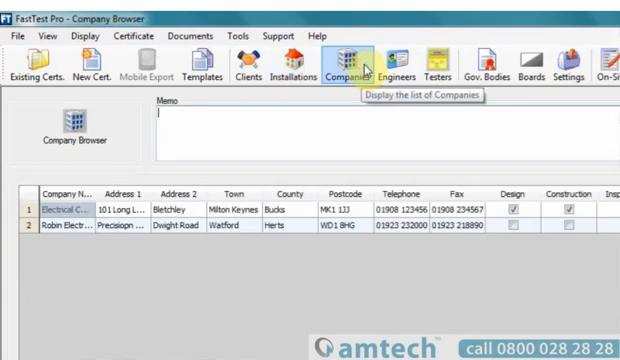
click(288, 64)
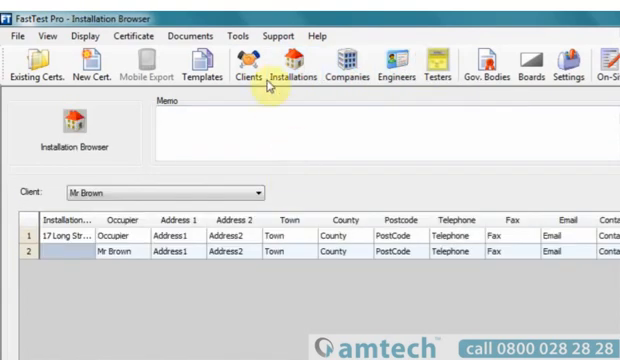
click(240, 68)
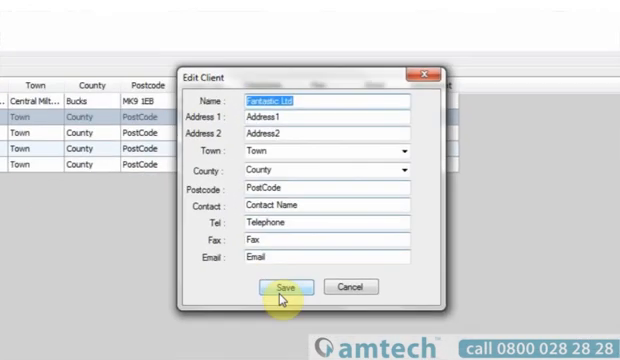
click(282, 288)
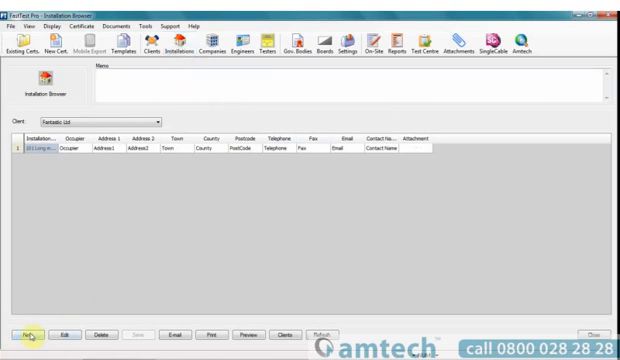
Start a new installation named Test and take its address from the client.
click(44, 330)
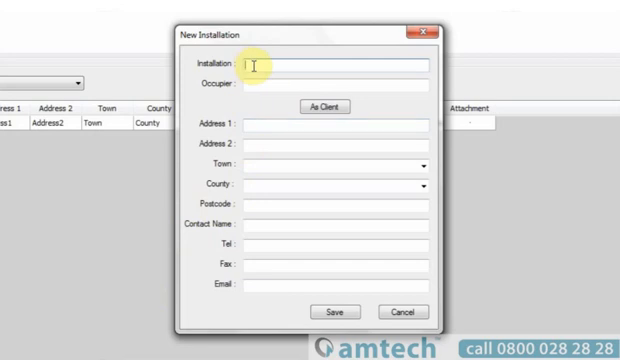
text(Test)
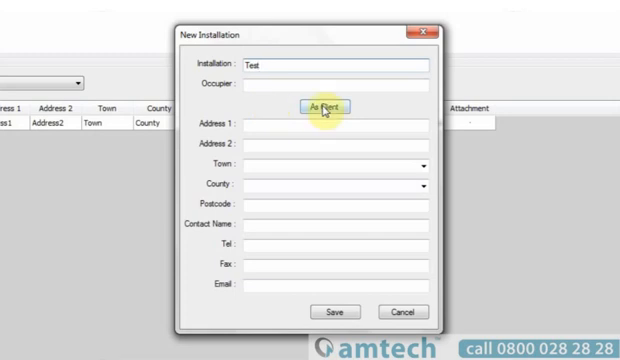
click(322, 108)
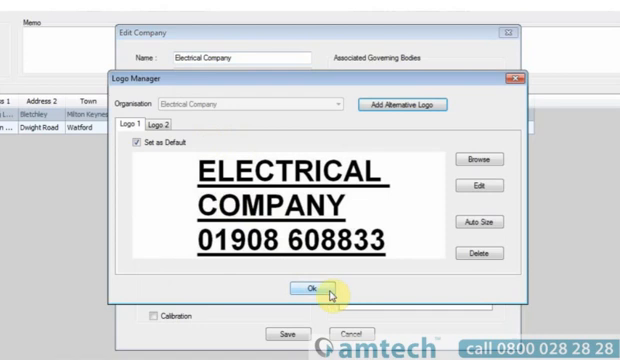
Confirm the Logo Manager settings and show Electrical Company's engineers list.
click(310, 286)
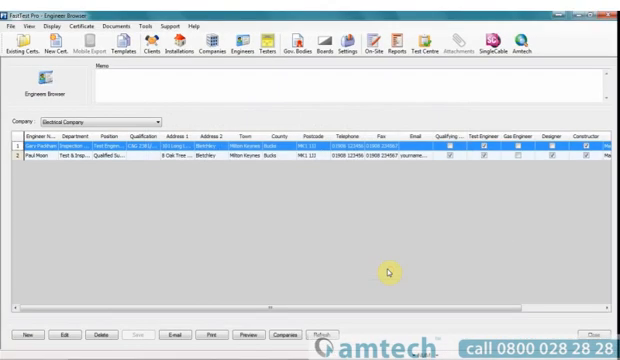
click(312, 44)
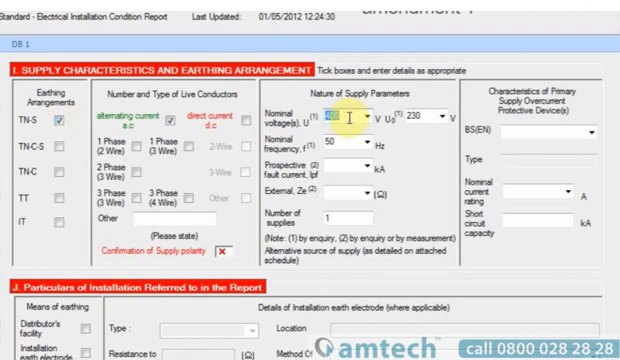
Mark outcomes for inspection items 1.1 service cable and 1.2 service head.
click(336, 116)
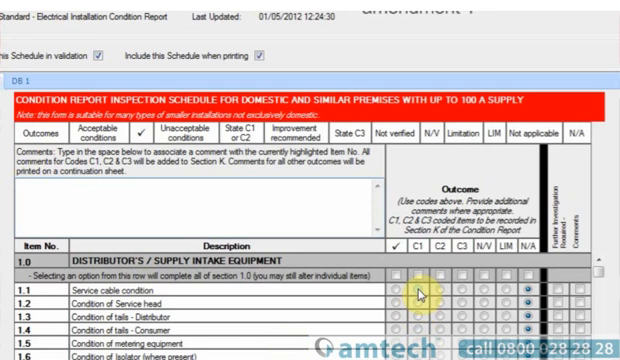
click(422, 296)
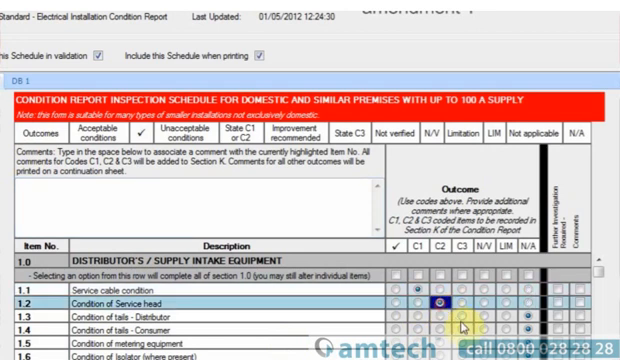
click(476, 320)
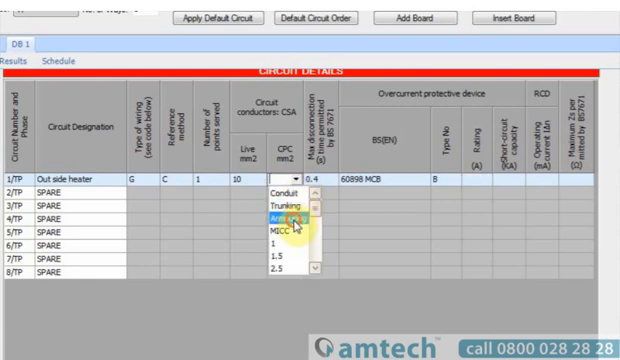
Choose the circuit's CPC csa, then fill all blank test result fields with N/A.
click(288, 216)
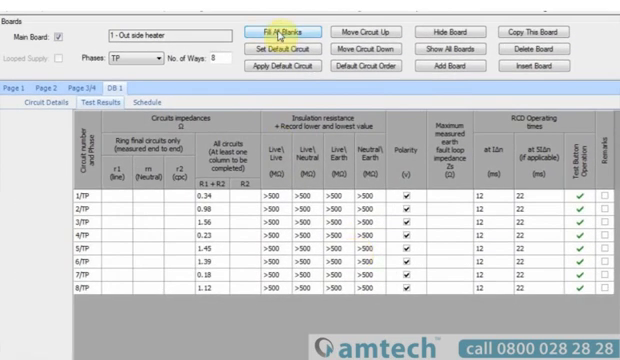
click(308, 20)
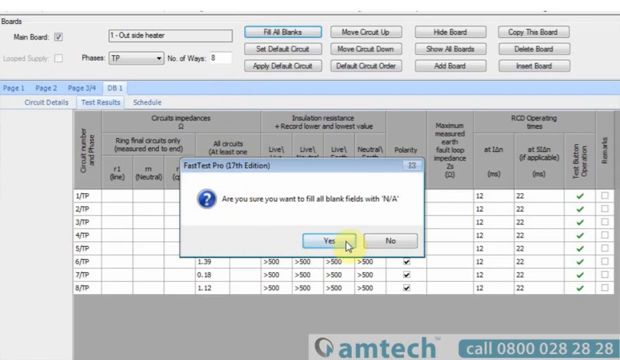
click(314, 238)
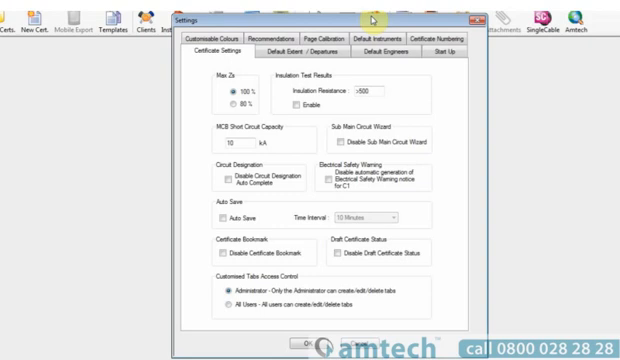
mouse_move(290, 92)
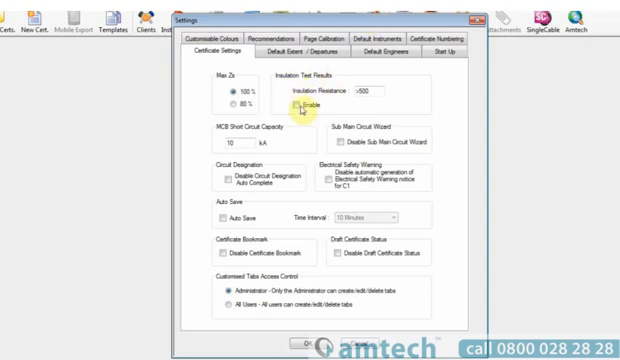
Enable the default insulation test result and review the Default Engineers settings.
click(304, 104)
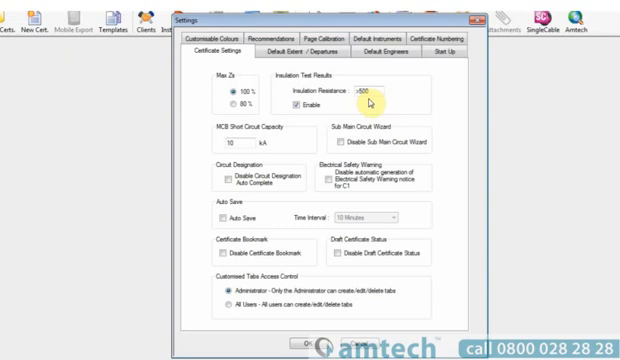
click(384, 48)
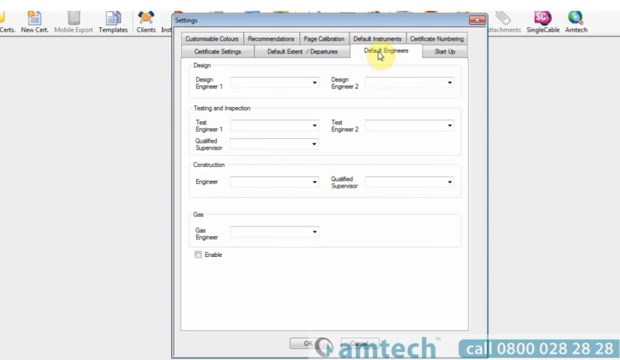
mouse_move(384, 50)
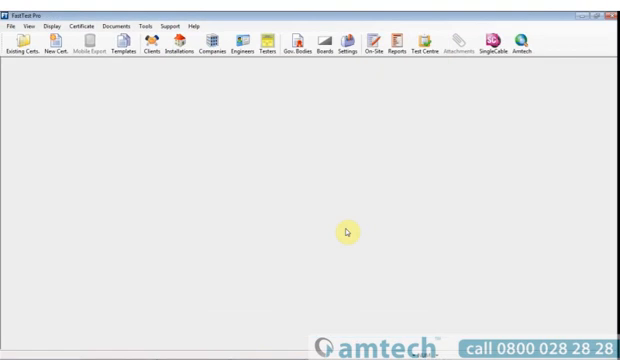
Bring up the Report Wizard listing the available report types.
click(384, 44)
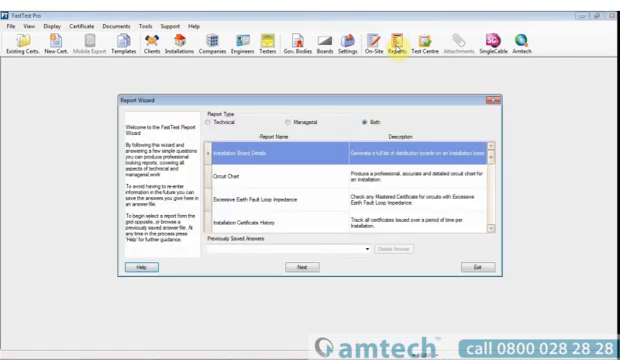
mouse_move(314, 188)
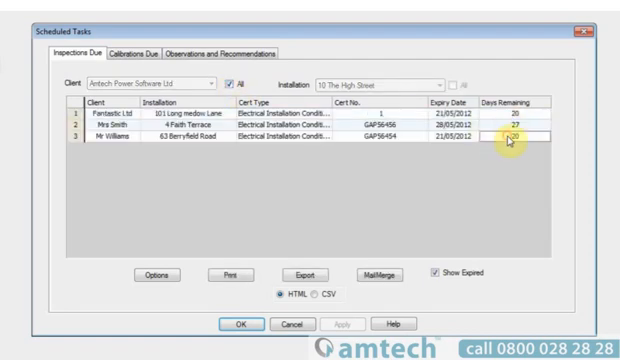
Review Calibrations Due in Scheduled Tasks, then browse the Certificate Browser list.
click(124, 56)
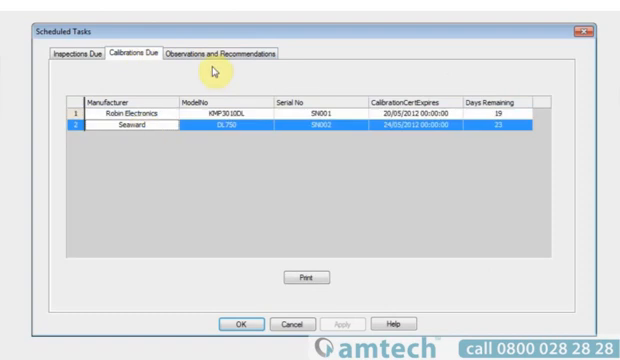
click(228, 56)
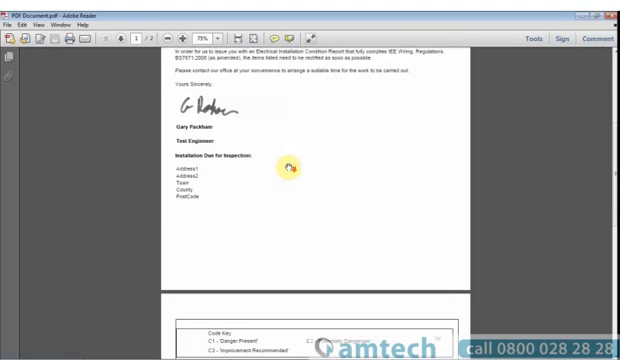
scroll(down, 3)
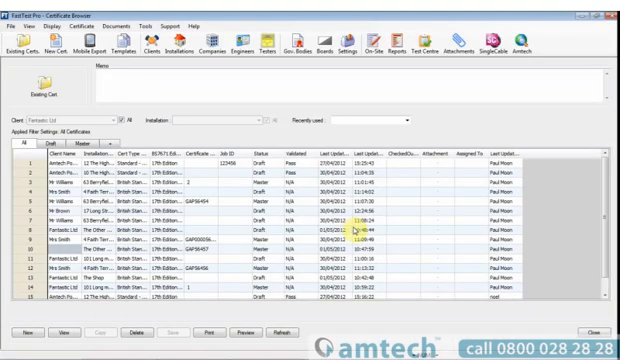
mouse_move(448, 236)
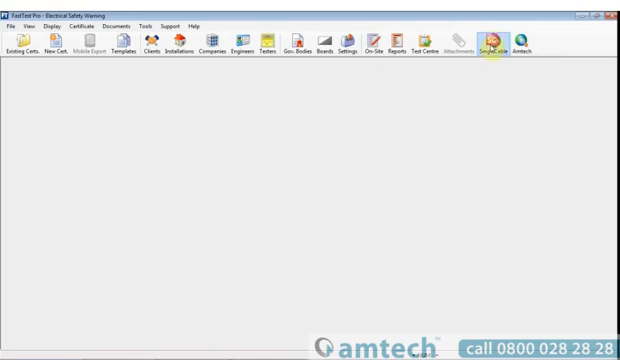
Launch Single Cable with an electrical schematic drawing of the distribution board.
click(492, 44)
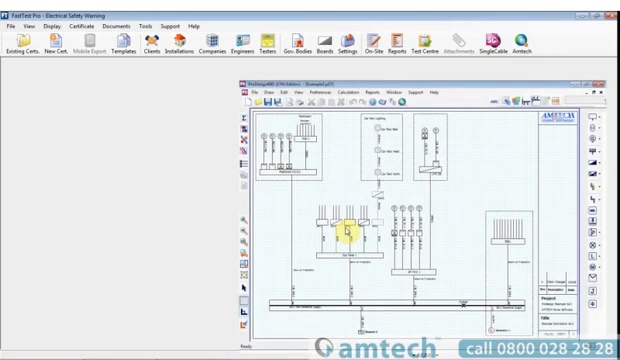
Import the Example1 ProDesign drawing for the chosen client and installation.
click(14, 24)
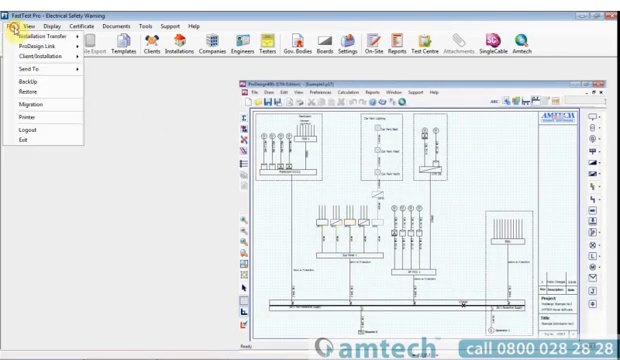
mouse_move(30, 44)
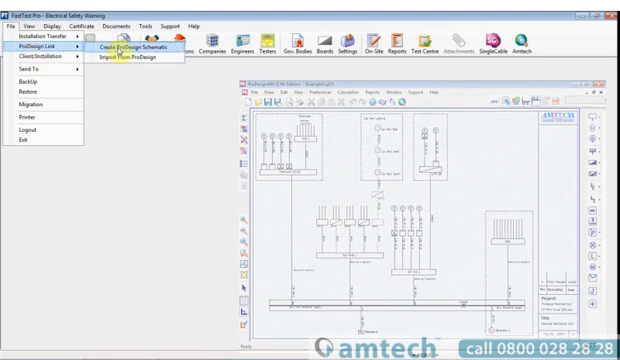
click(144, 60)
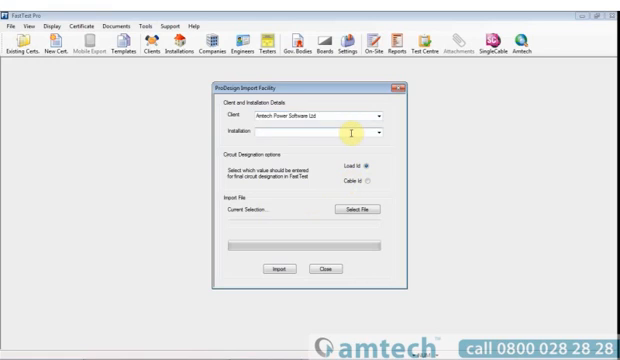
text(w)
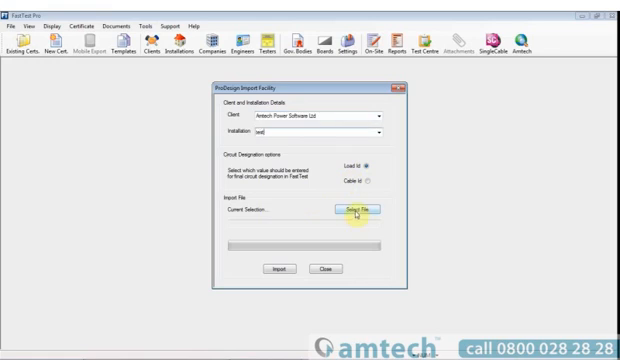
click(370, 212)
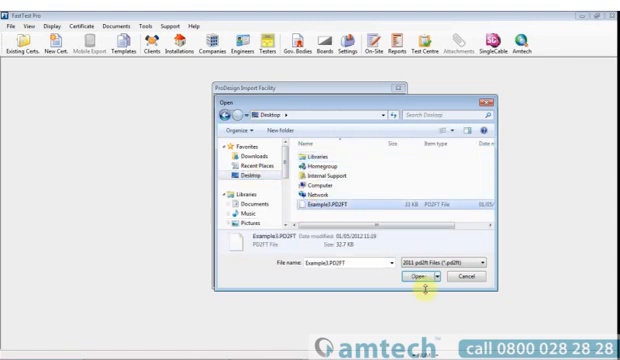
click(408, 288)
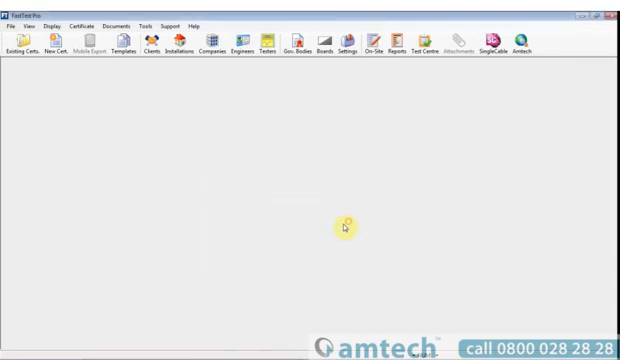
Confirm creating the new certificate with the imported client and installation details.
click(56, 44)
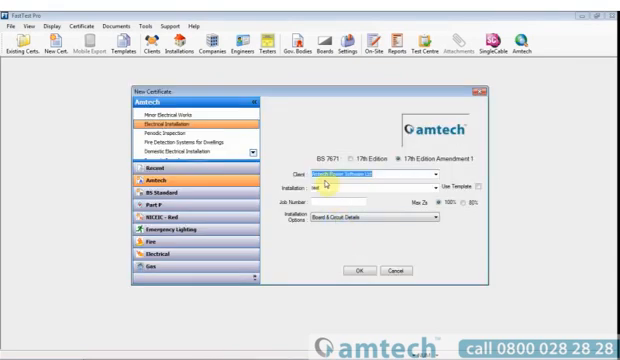
click(354, 272)
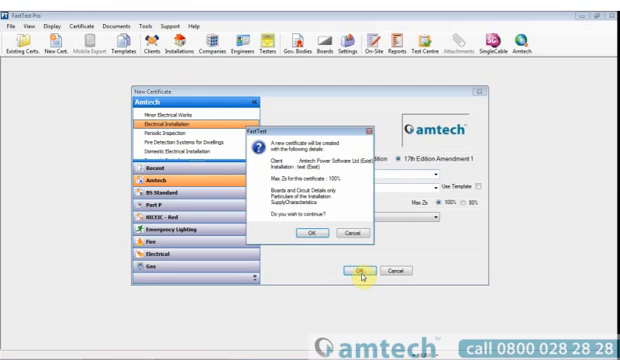